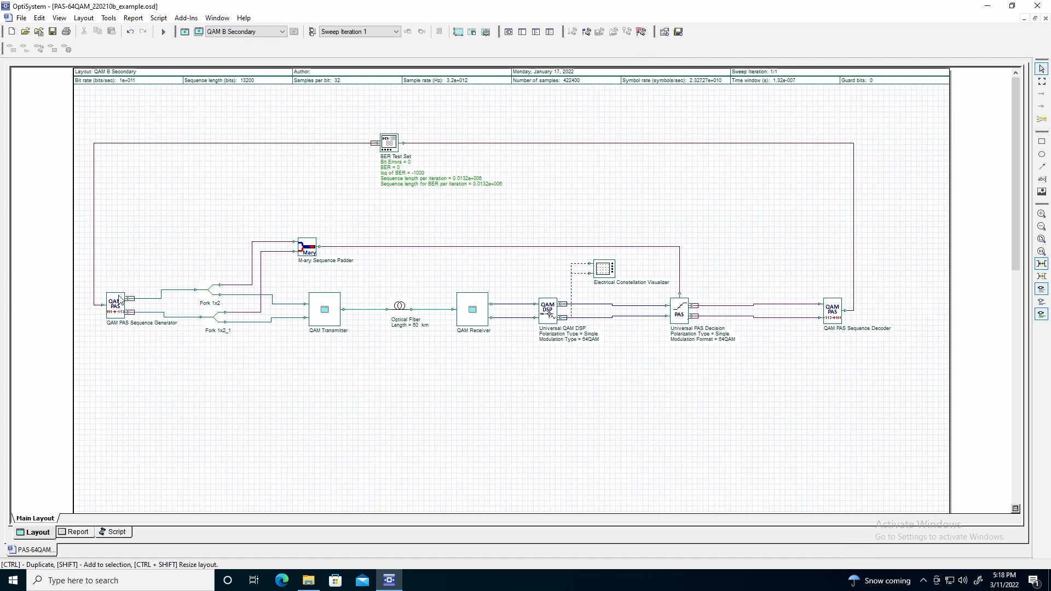
Step: Open the QAM PAS Sequence Generator properties to review 6 bits per symbol, PSk 1100, Gamma 0.5
double_click(115, 303)
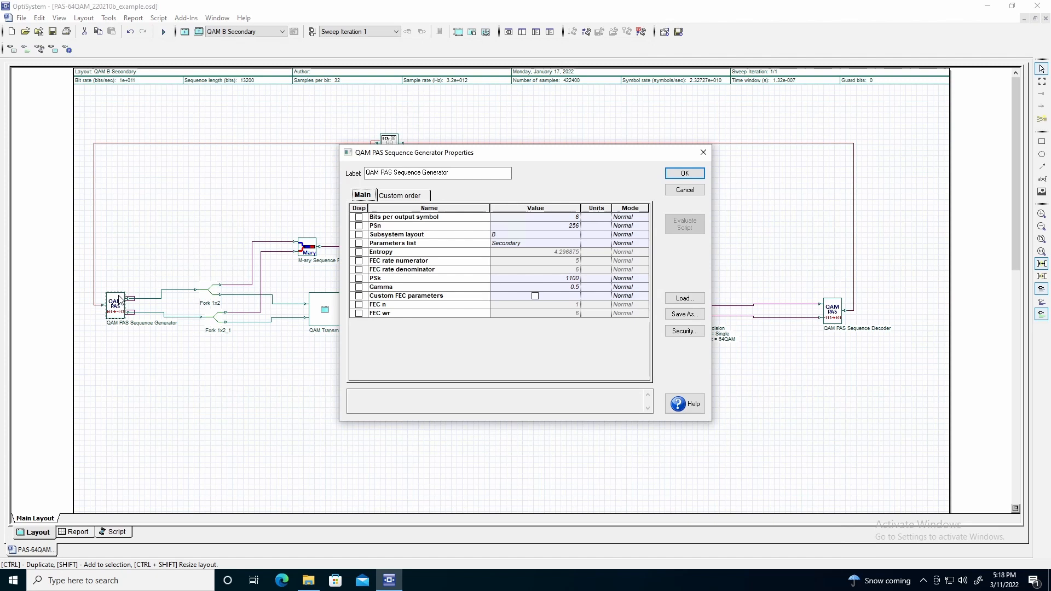
mouse_move(454, 222)
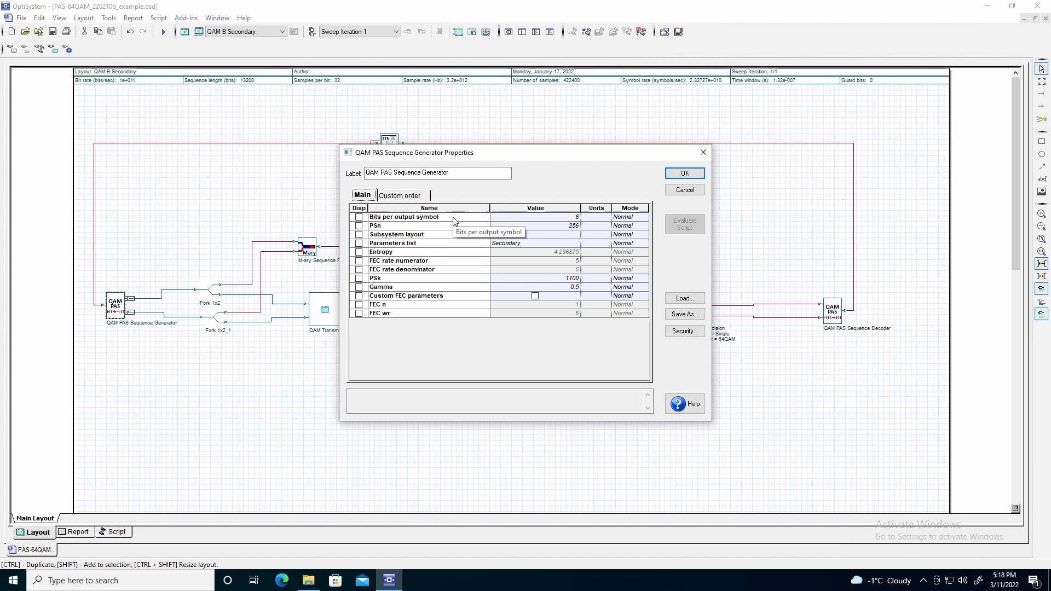
mouse_move(456, 225)
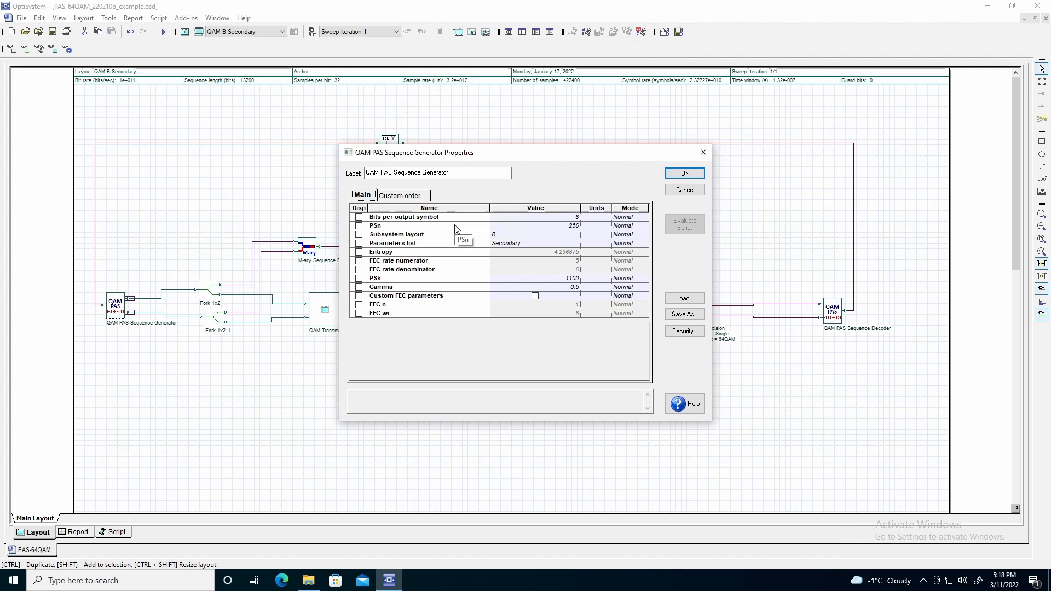
mouse_move(458, 233)
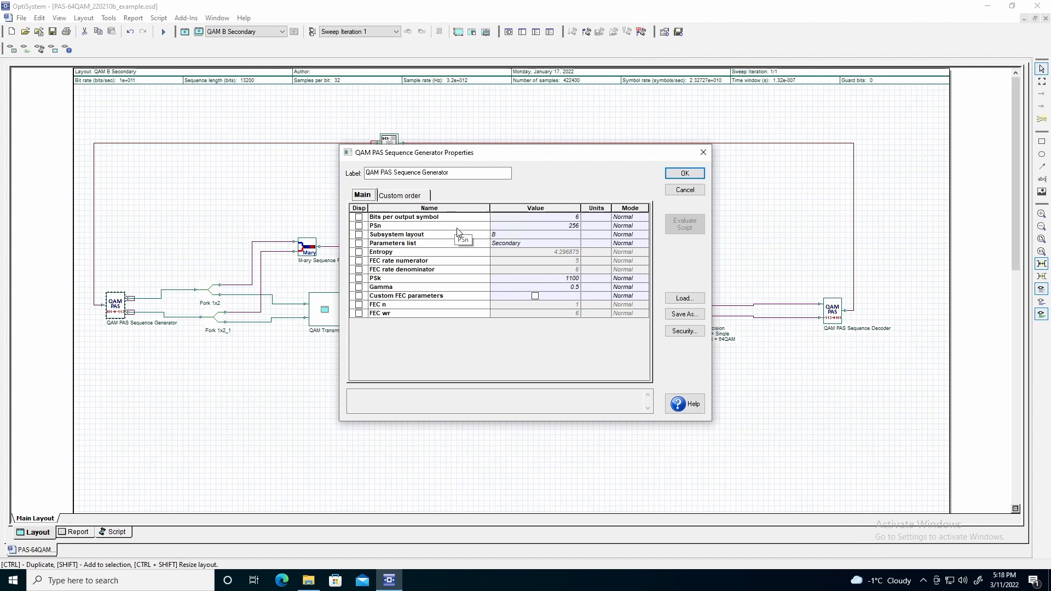
mouse_move(459, 238)
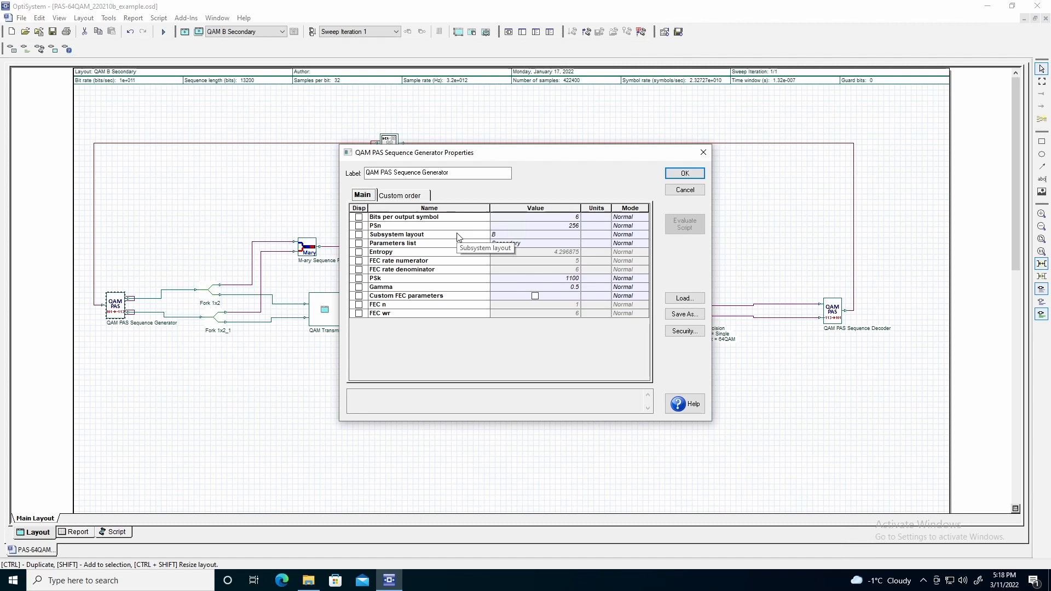
mouse_move(459, 247)
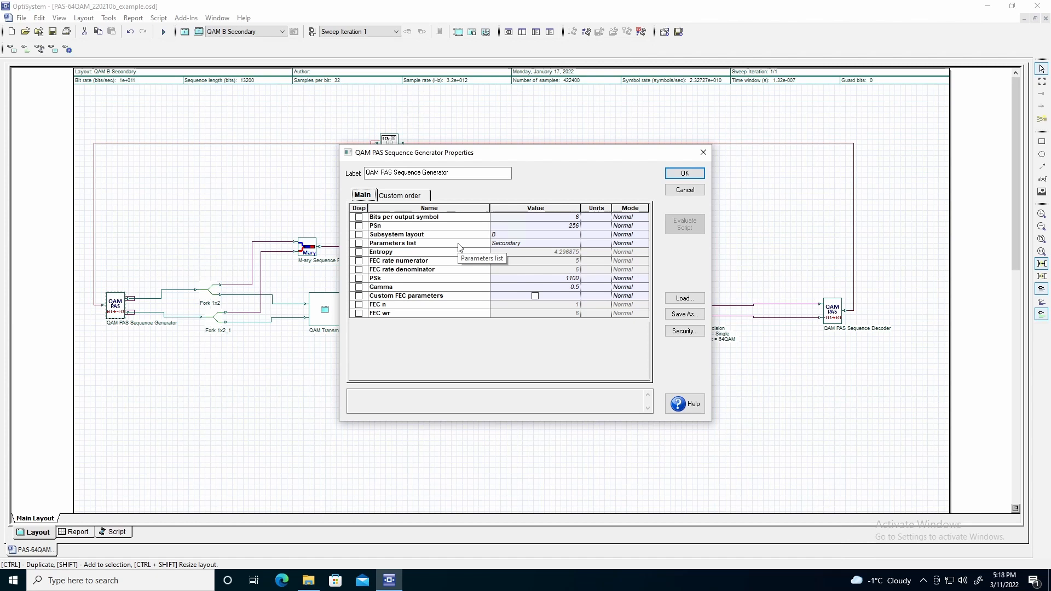
mouse_move(458, 283)
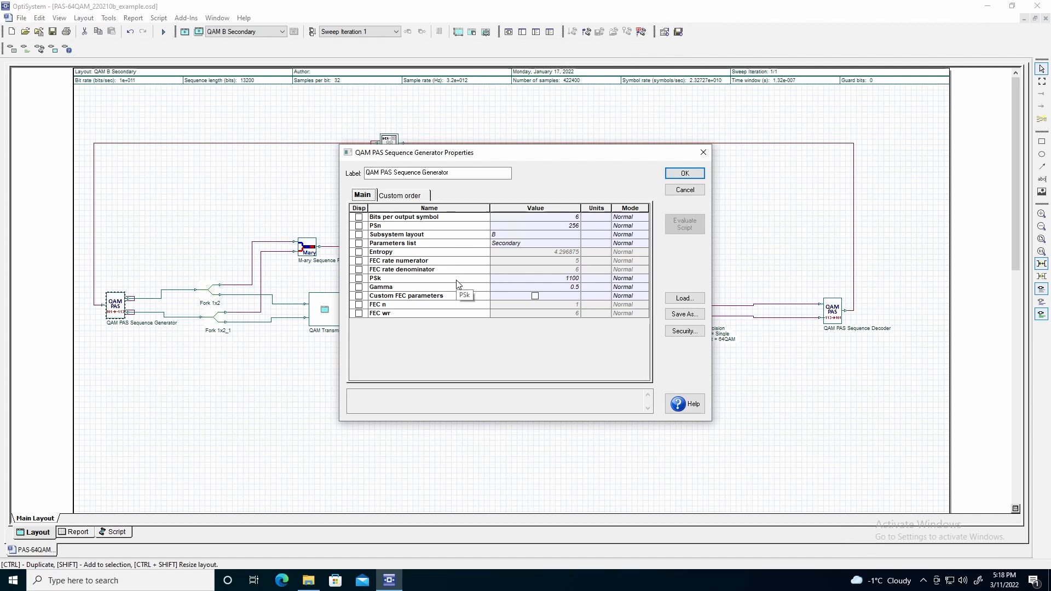
mouse_move(459, 254)
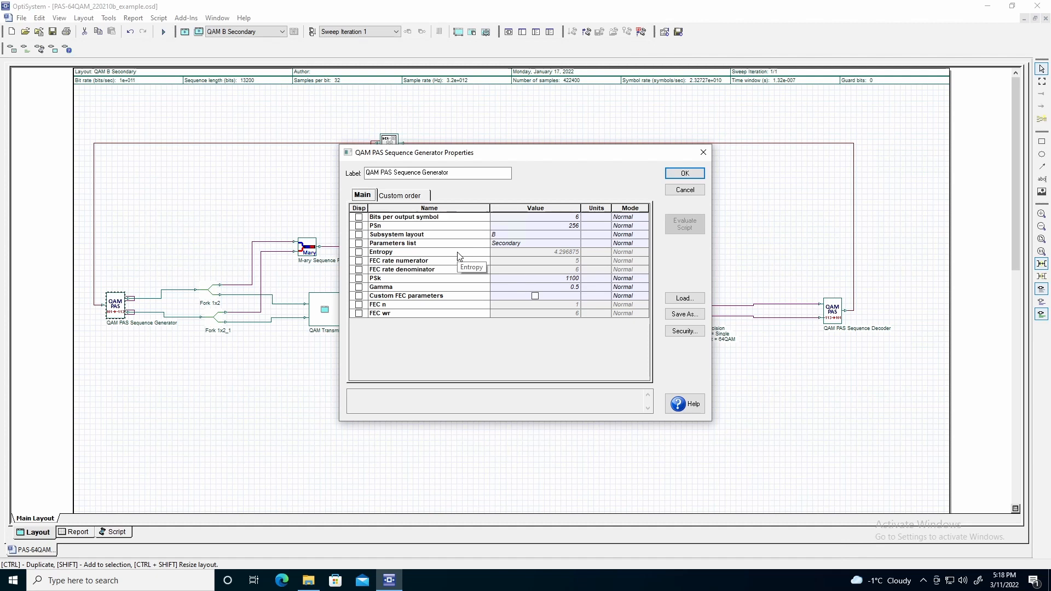
mouse_move(461, 294)
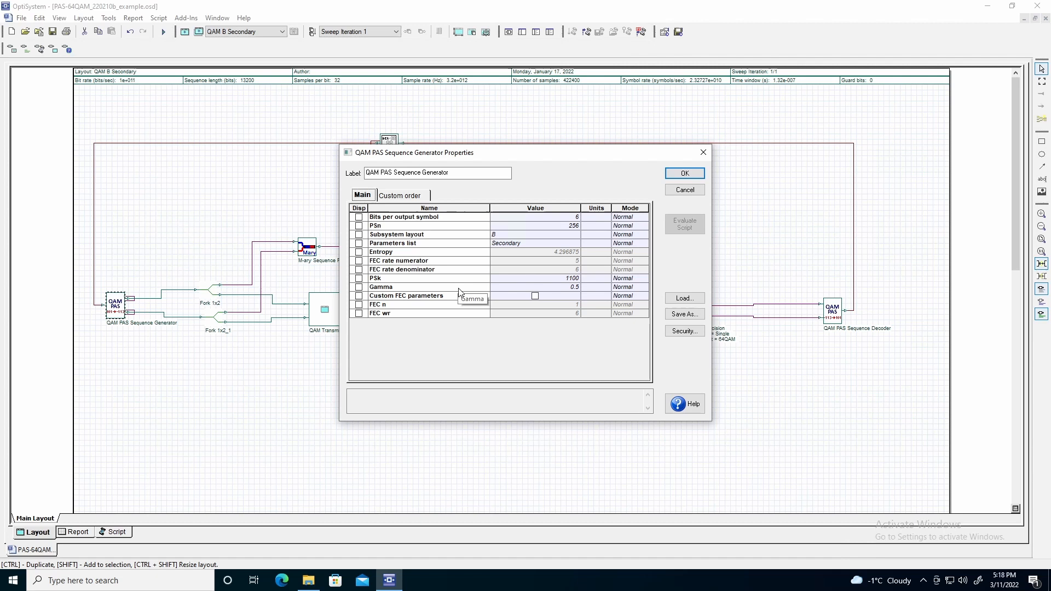
mouse_move(535, 252)
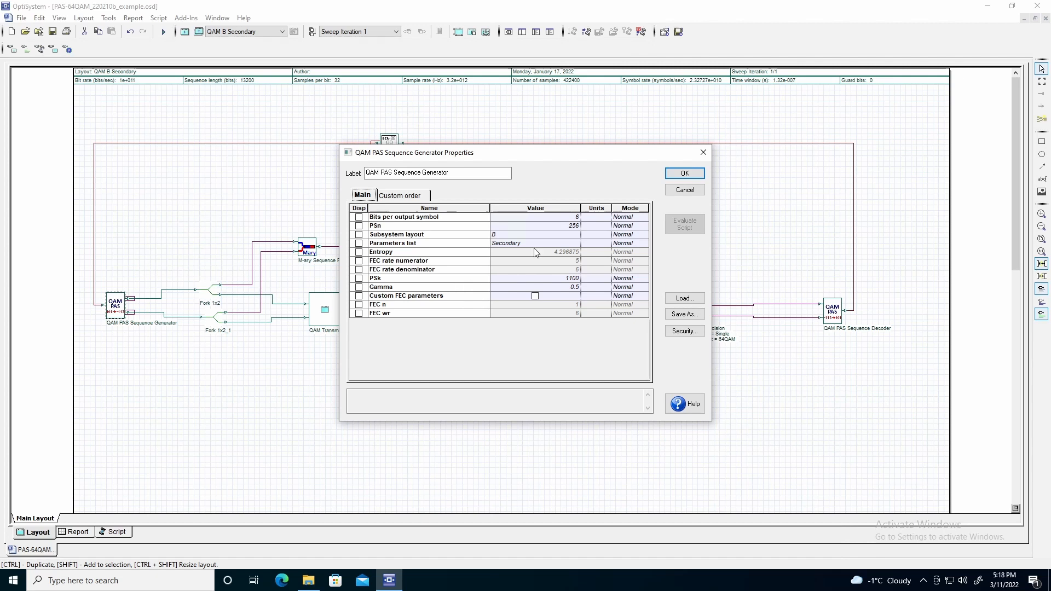
Step: Close the generator and confirm layout parameters: 100 Gbit/s bit rate, 32 samples per bit
click(683, 173)
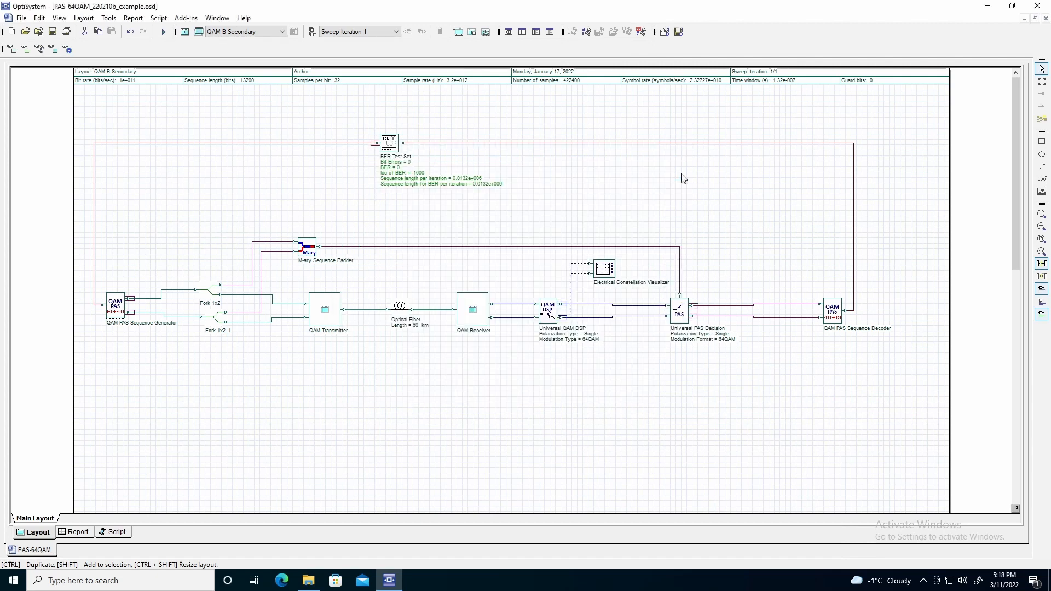
mouse_move(623, 172)
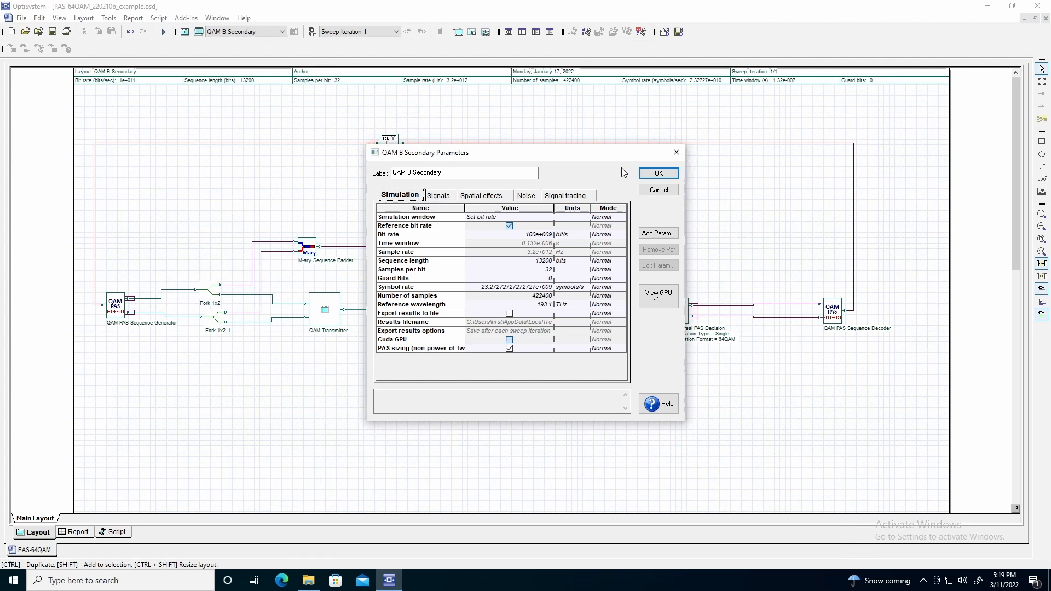
mouse_move(479, 245)
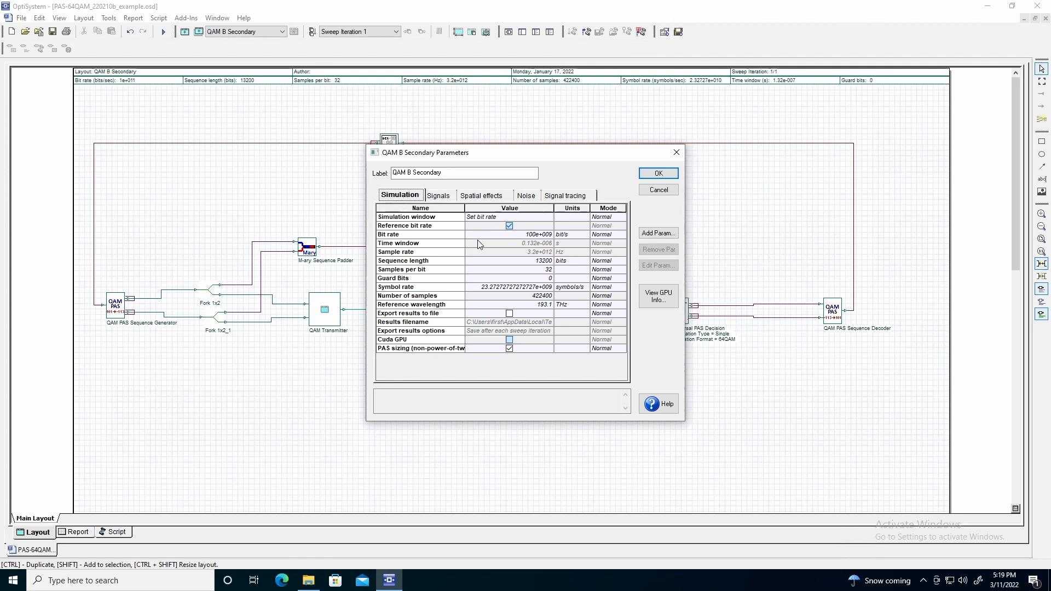
mouse_move(440, 261)
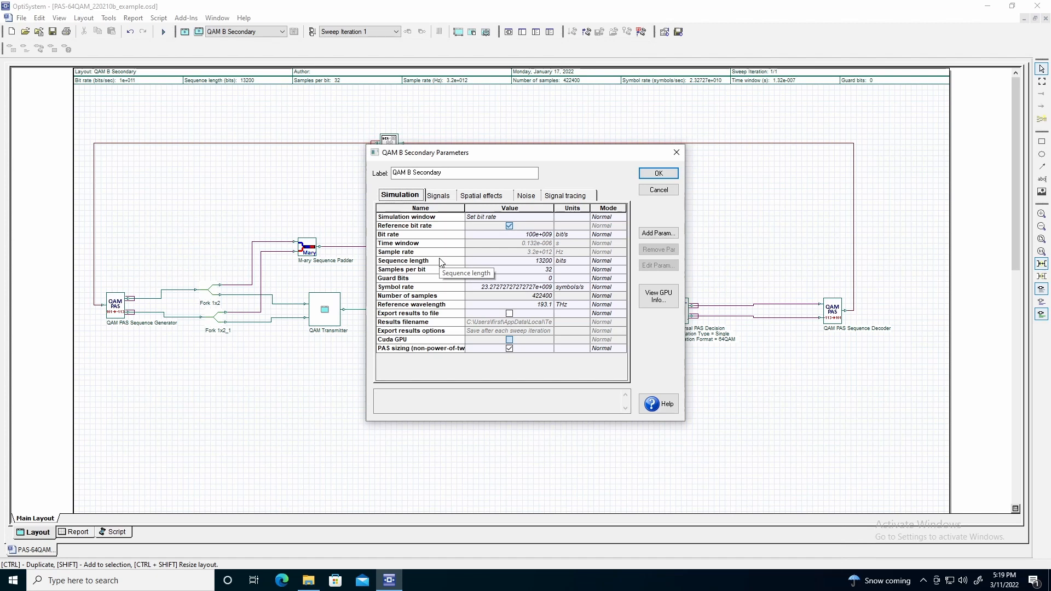
mouse_move(456, 353)
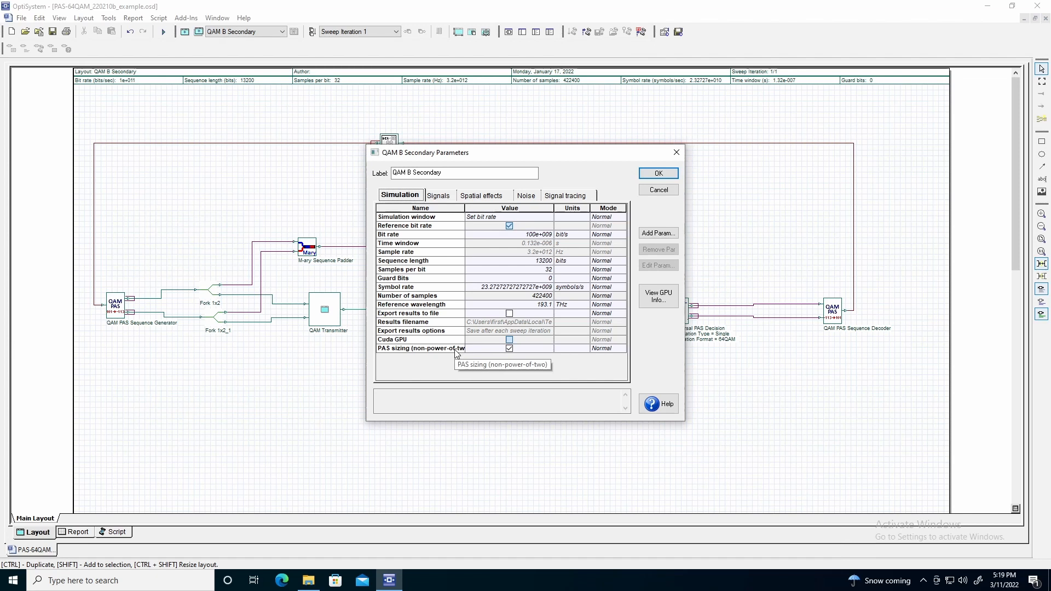
mouse_move(657, 173)
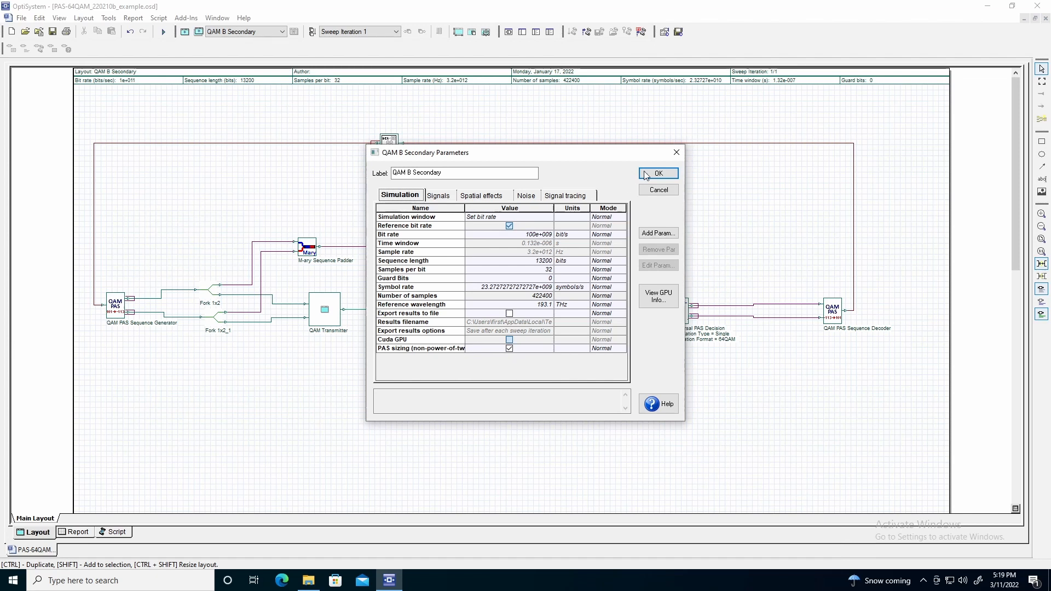
click(656, 173)
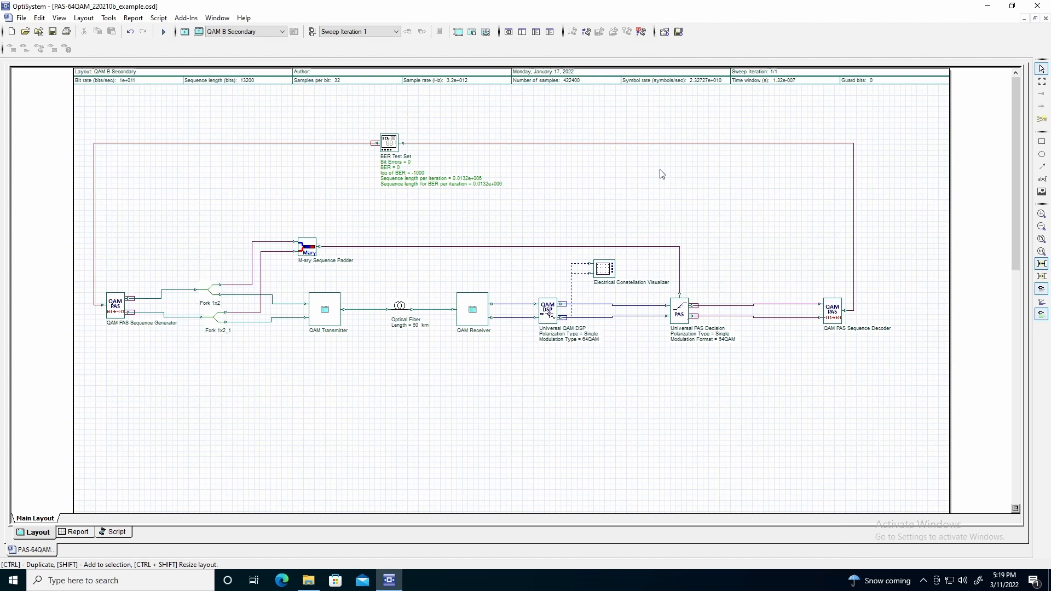
mouse_move(210, 298)
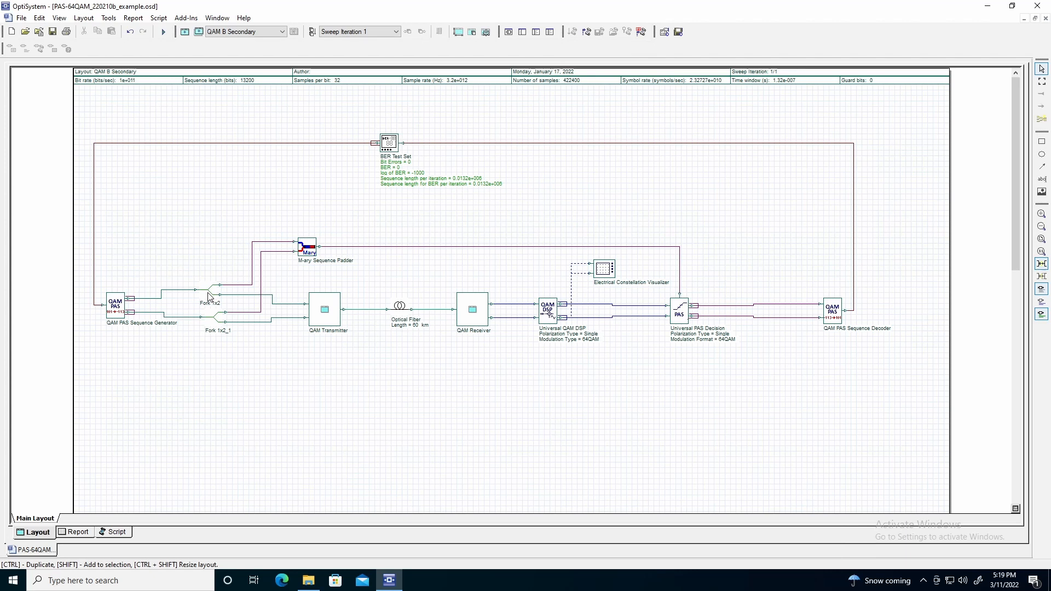
mouse_move(251, 287)
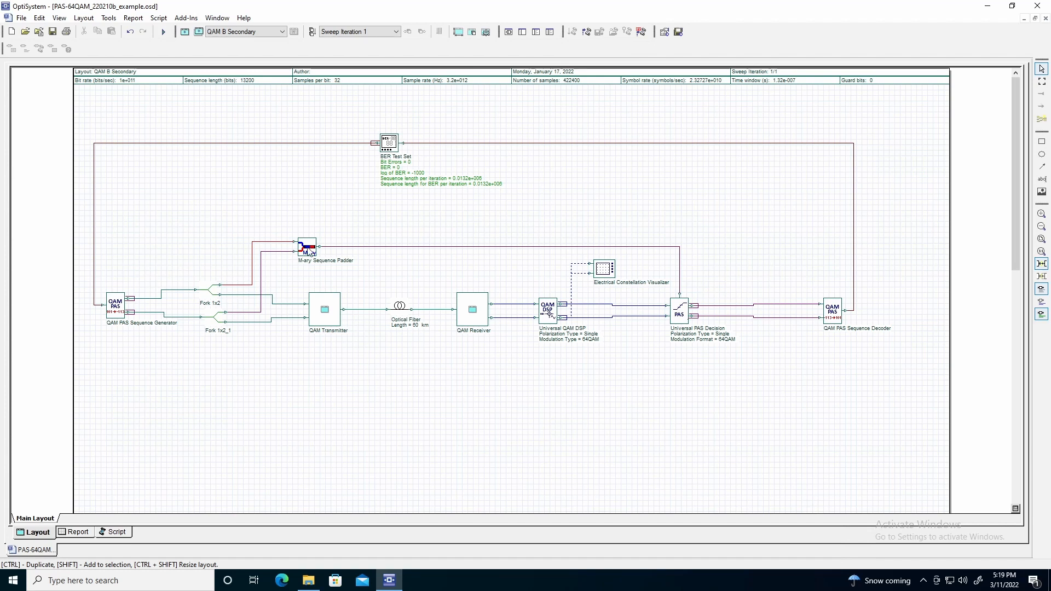
double_click(305, 247)
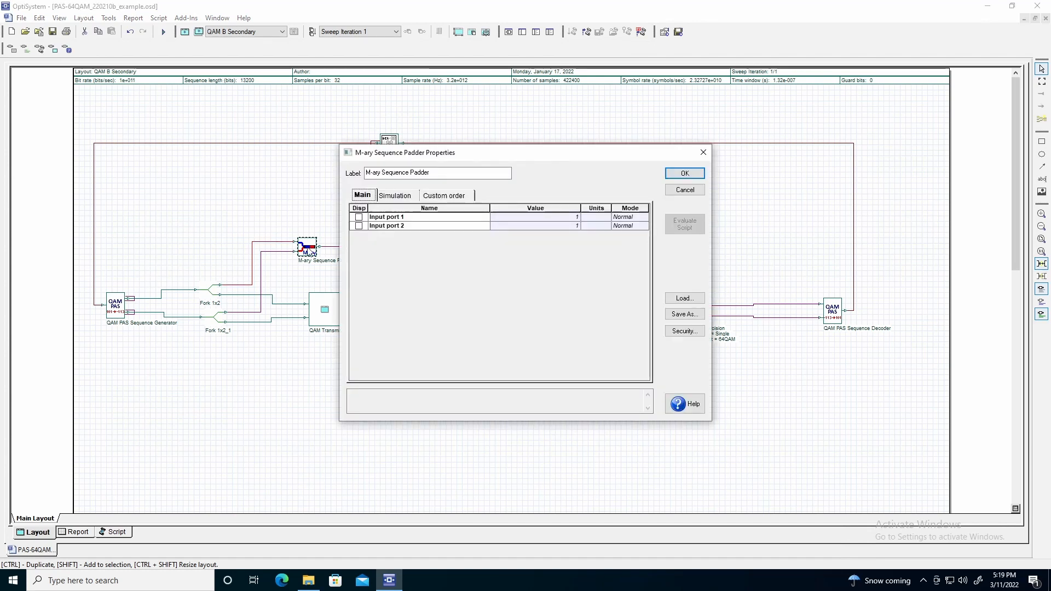
click(684, 190)
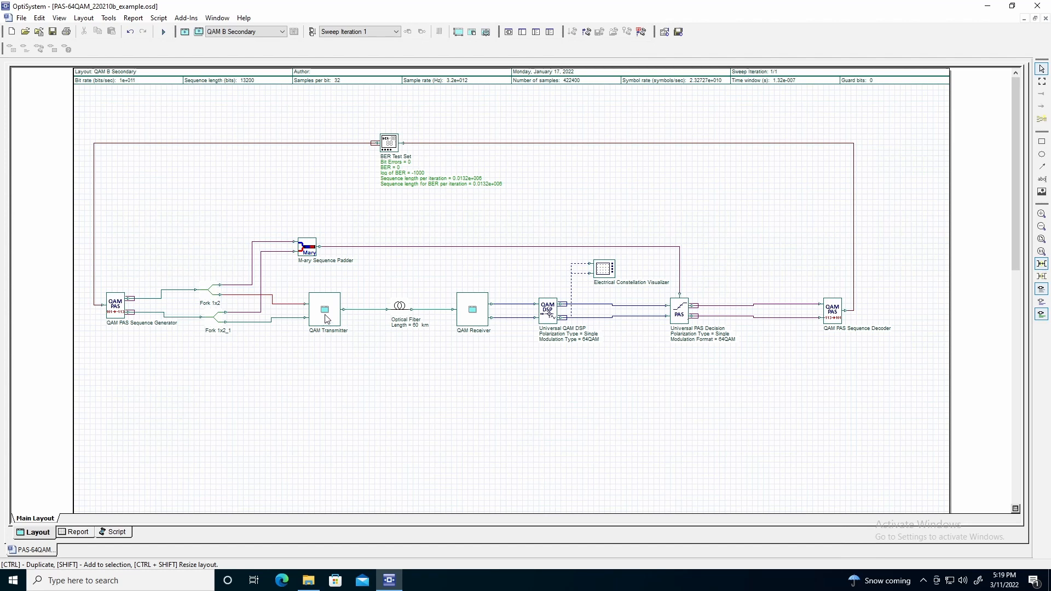
mouse_move(399, 316)
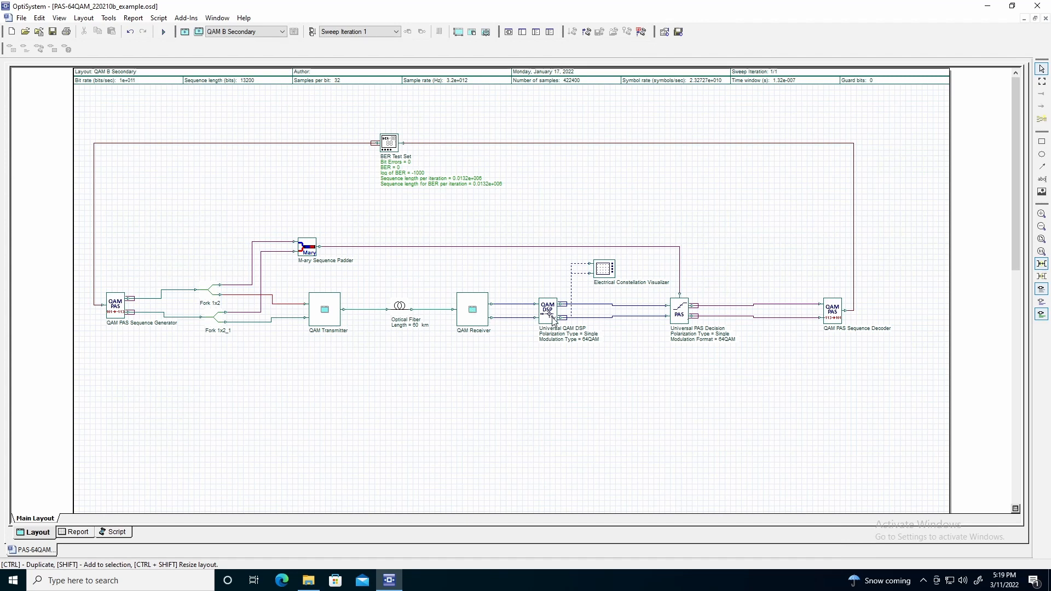
Step: Open the Universal QAM DSP properties showing single polarization and 64QAM modulation
double_click(547, 307)
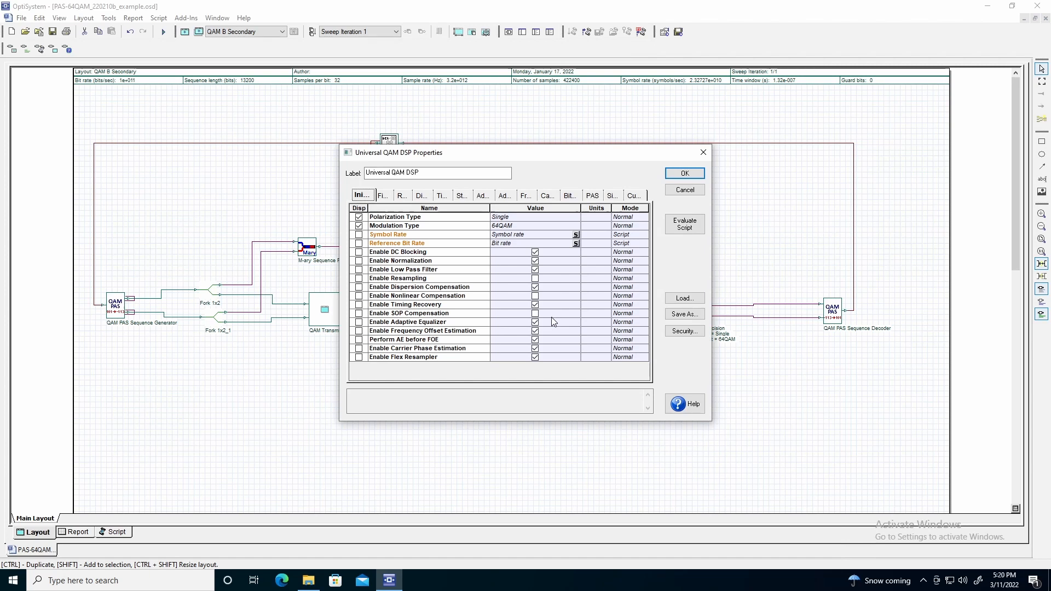
mouse_move(447, 257)
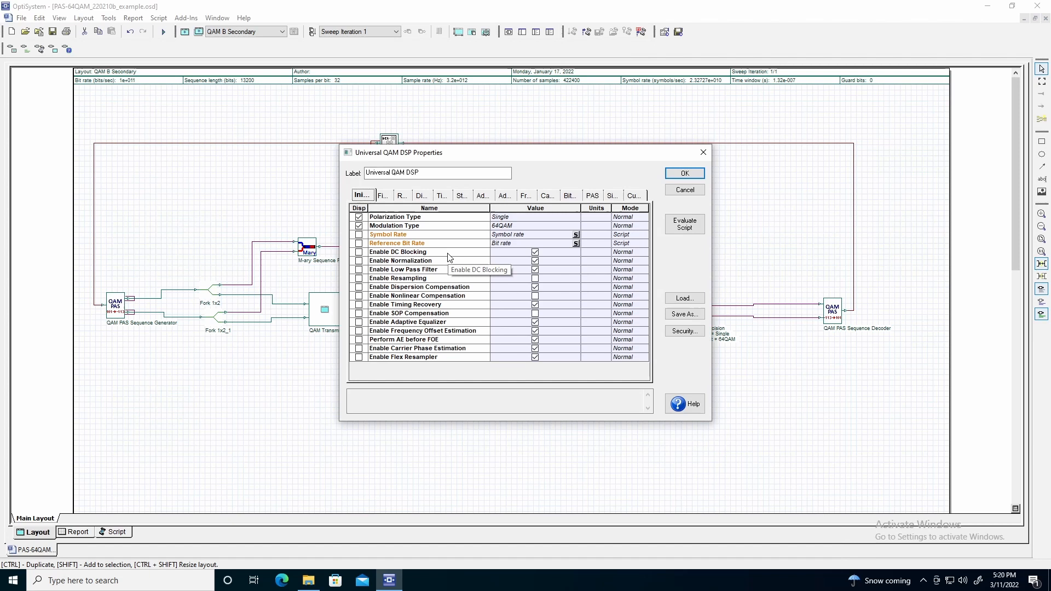
mouse_move(453, 262)
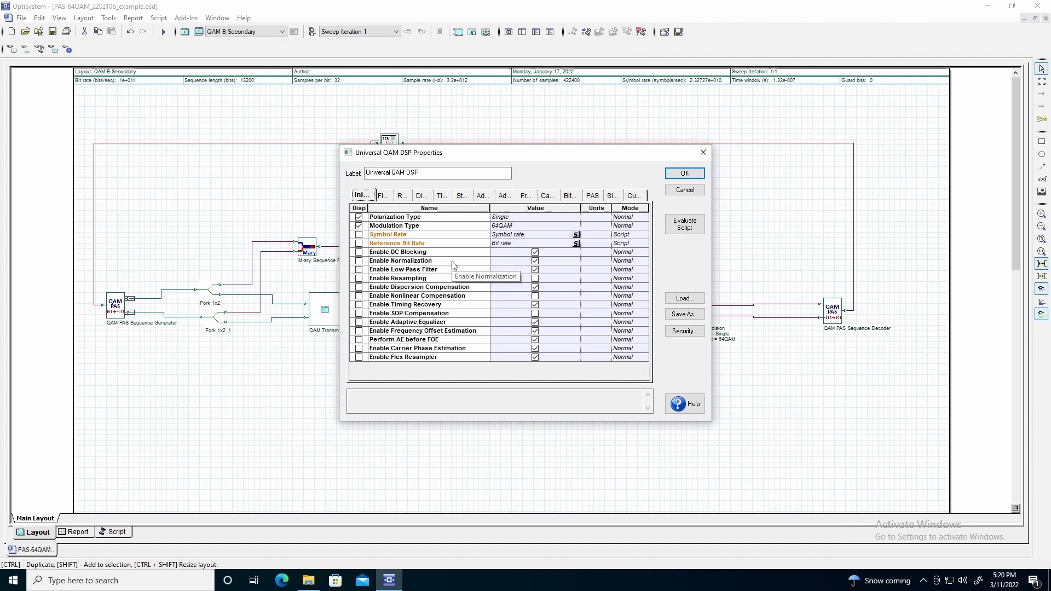
mouse_move(455, 272)
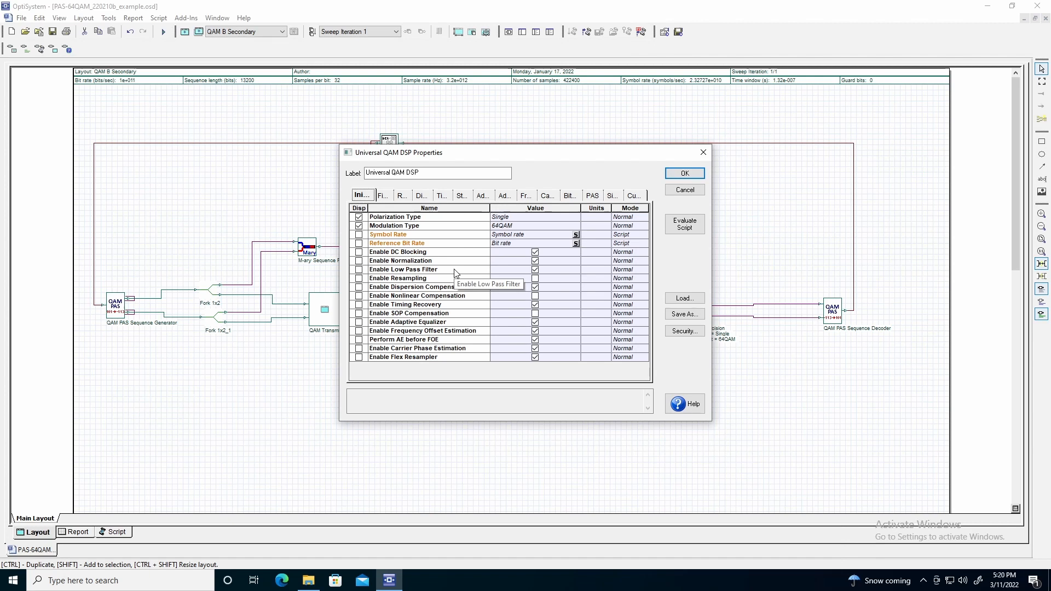
mouse_move(469, 289)
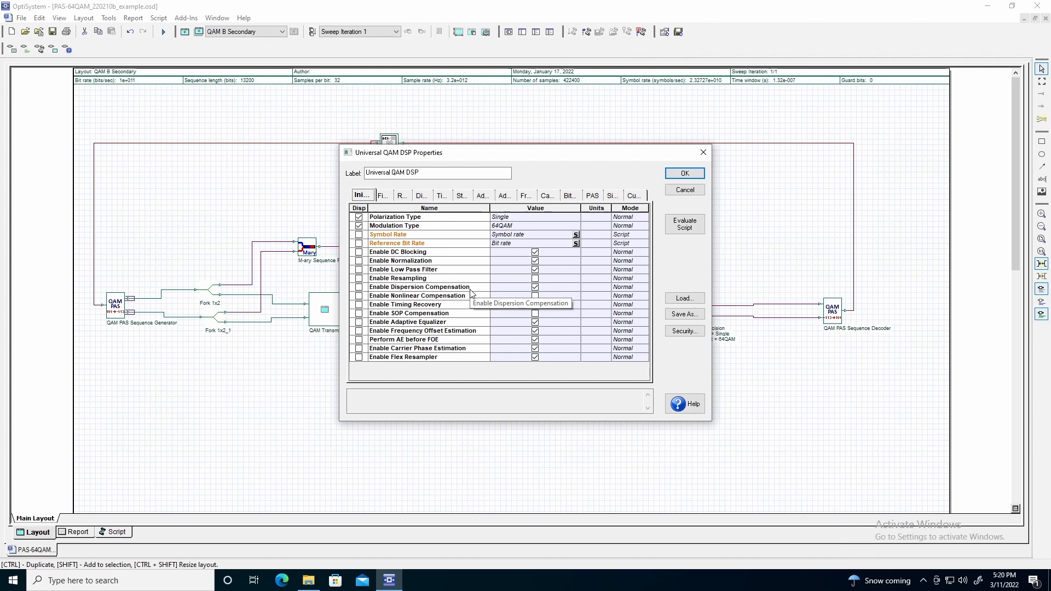
mouse_move(465, 310)
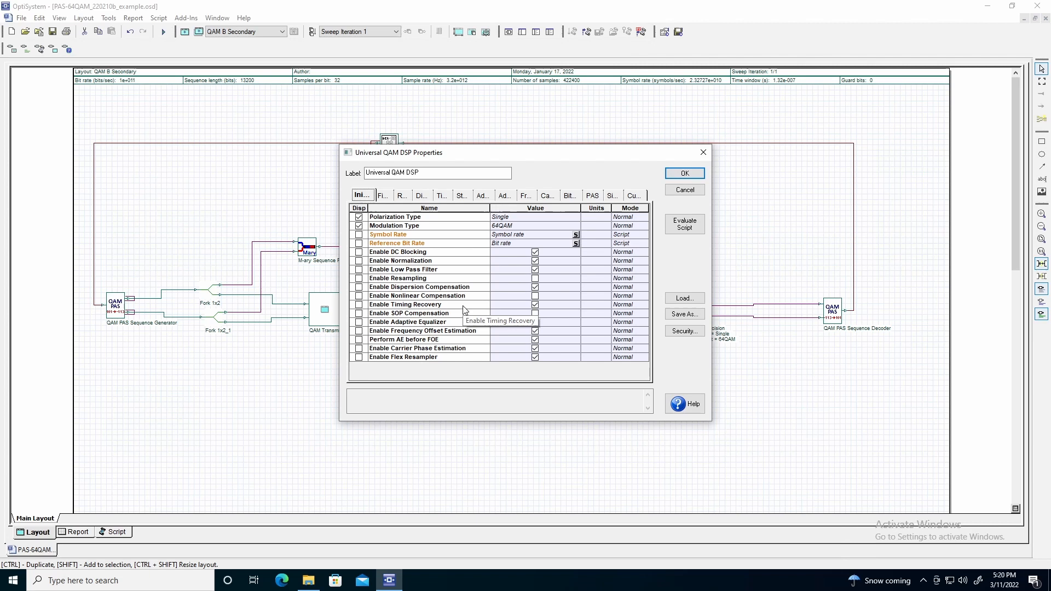
mouse_move(466, 316)
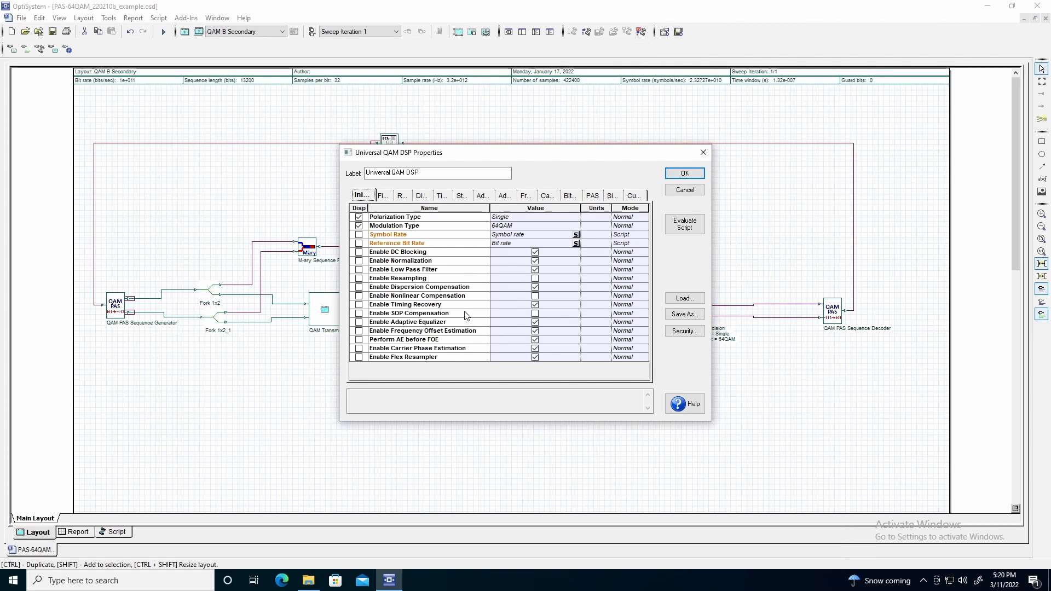
mouse_move(466, 324)
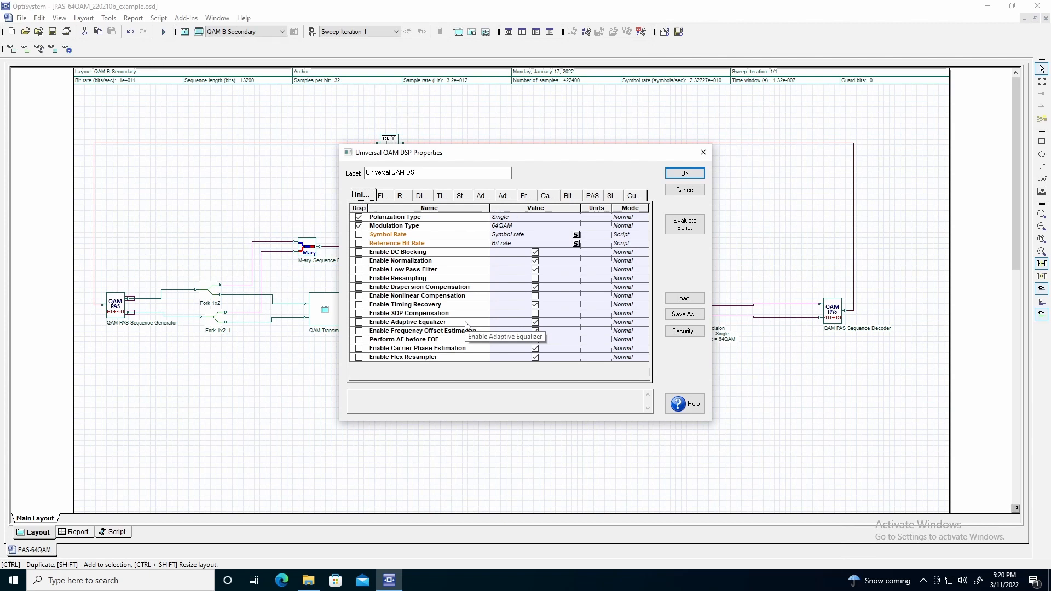
mouse_move(482, 331)
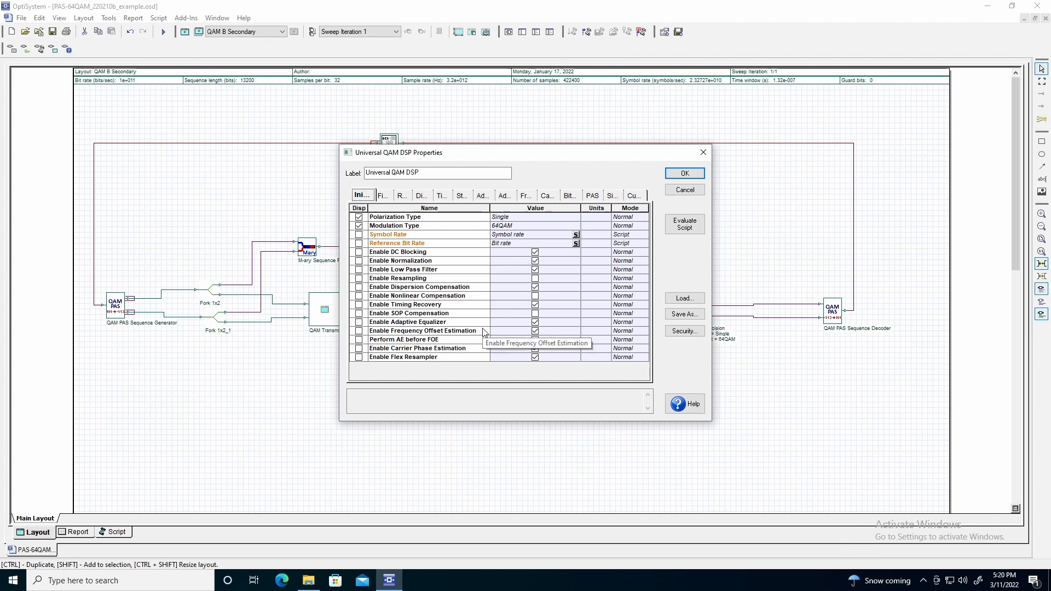
mouse_move(478, 352)
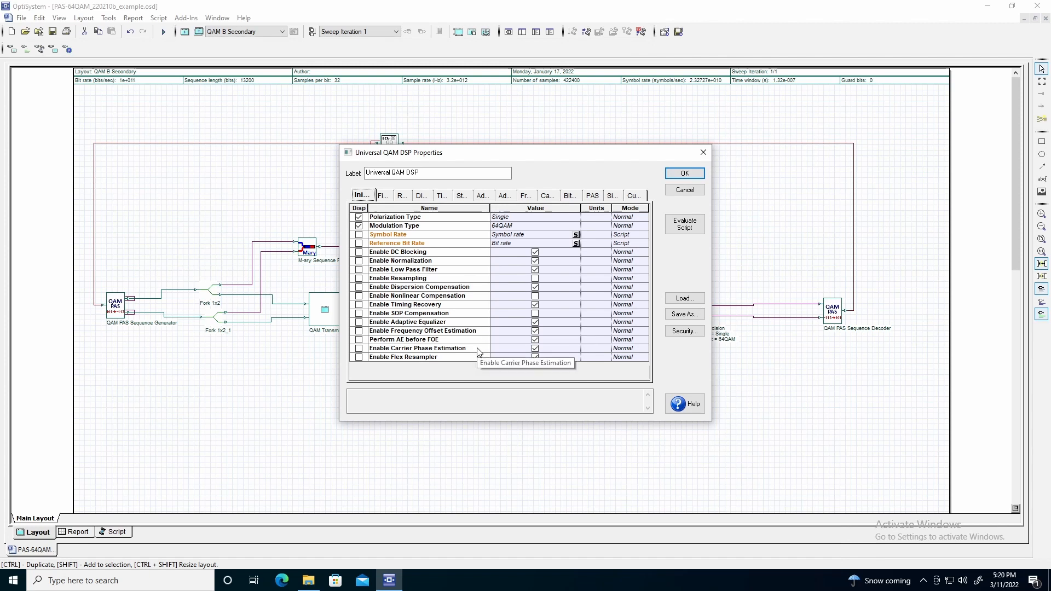
mouse_move(474, 359)
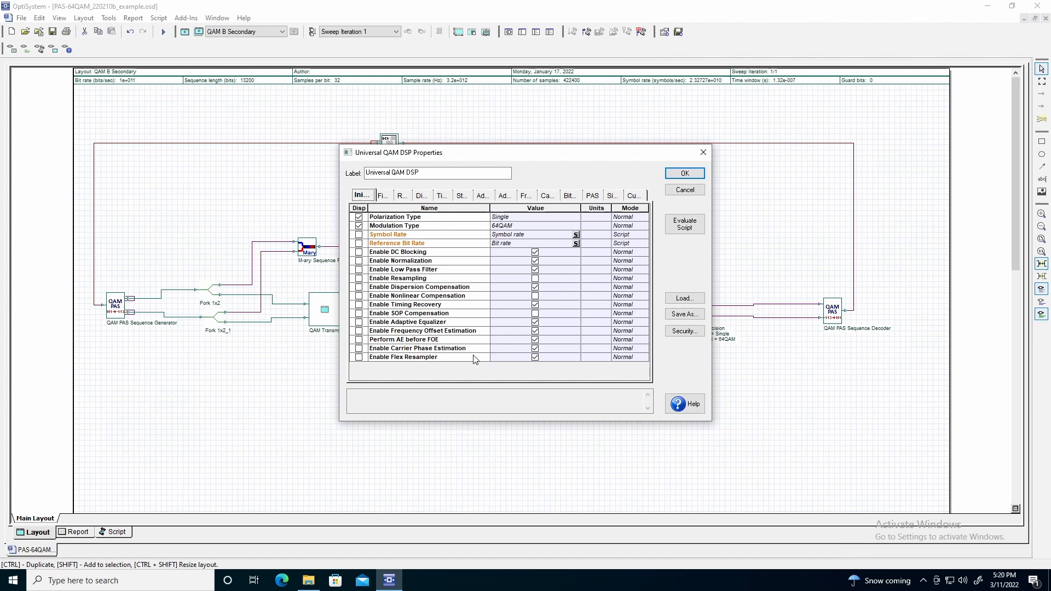
mouse_move(473, 359)
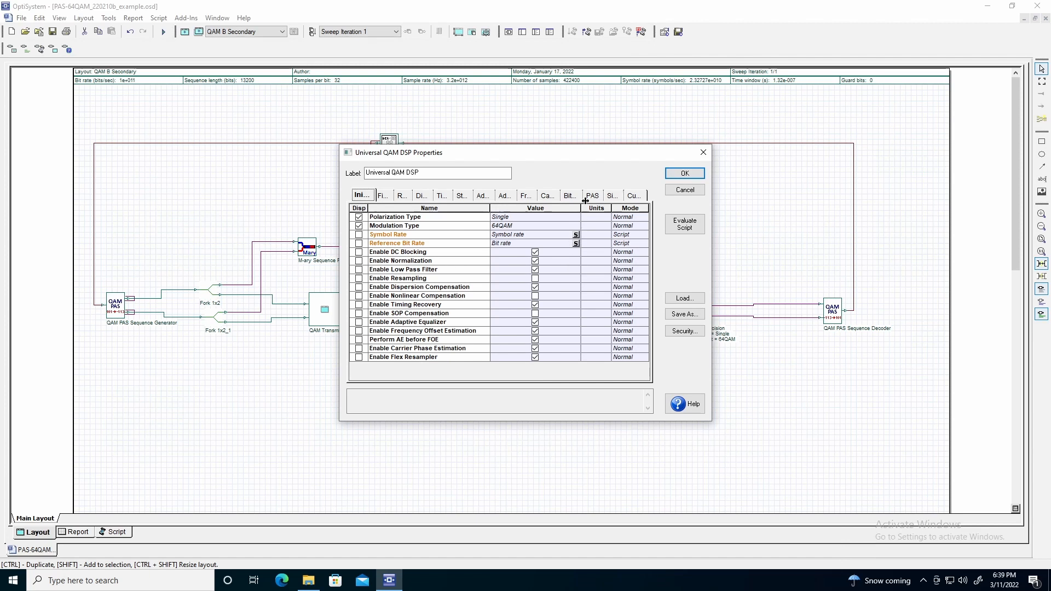
Step: Review the DSP's PAS settings down to FEC rate 3/4, PSk 1100 and Gamma 0.5
click(592, 195)
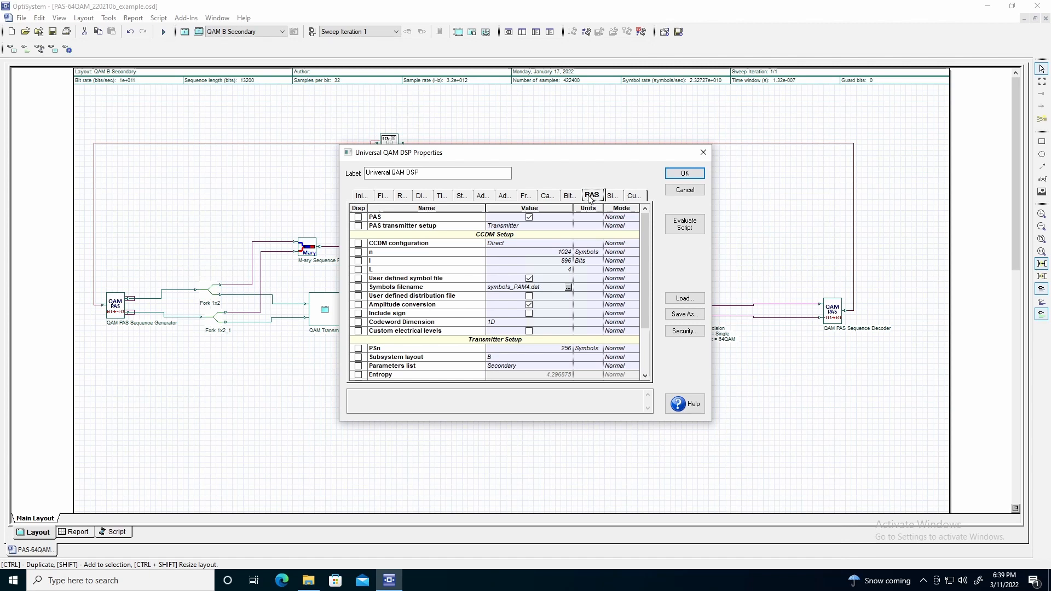
mouse_move(461, 224)
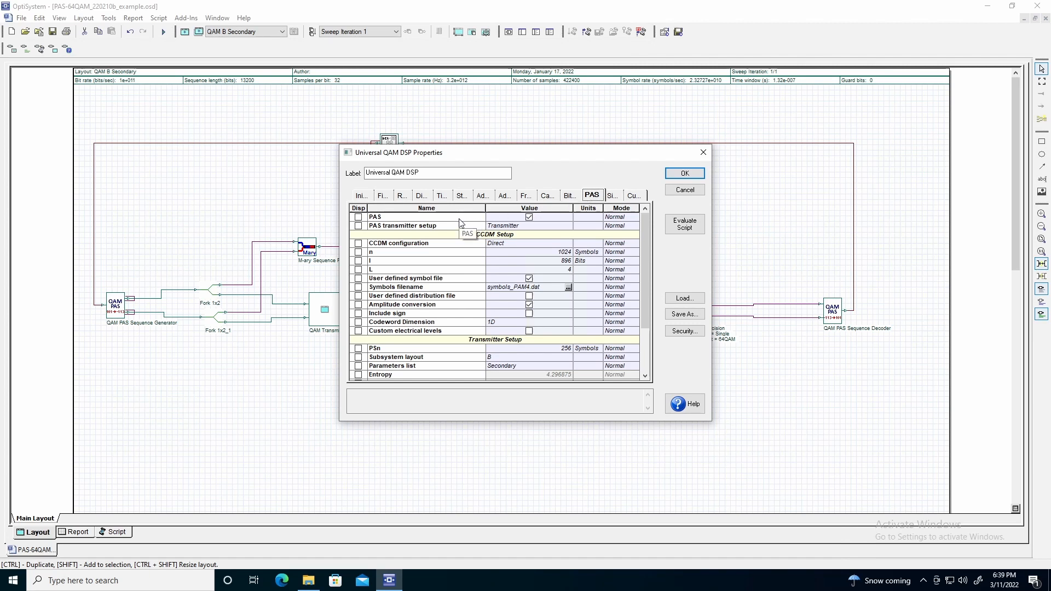
mouse_move(459, 230)
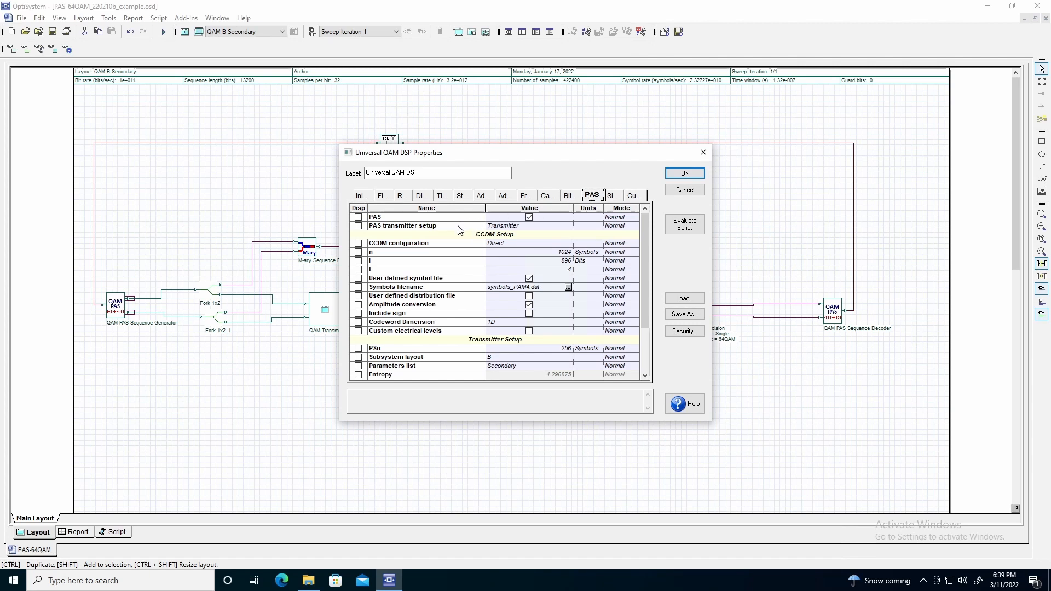
mouse_move(460, 230)
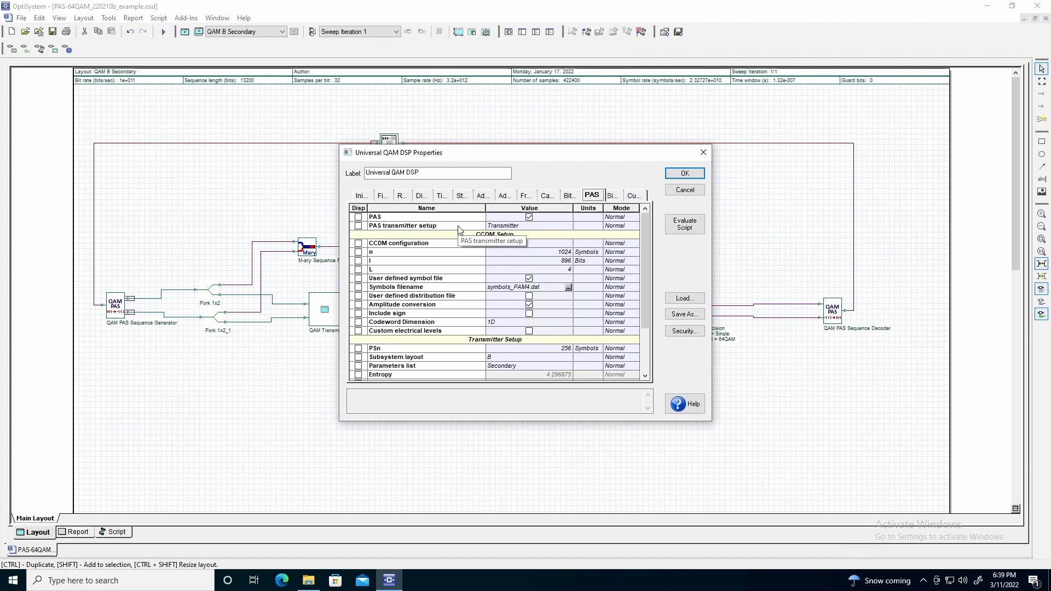
scroll(down, 3)
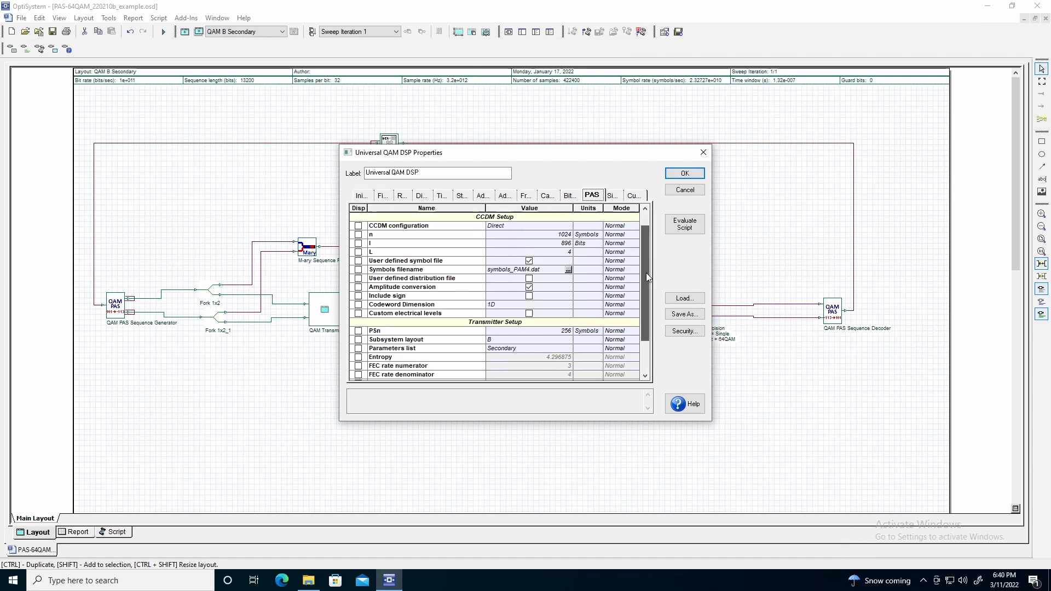
scroll(down, 3)
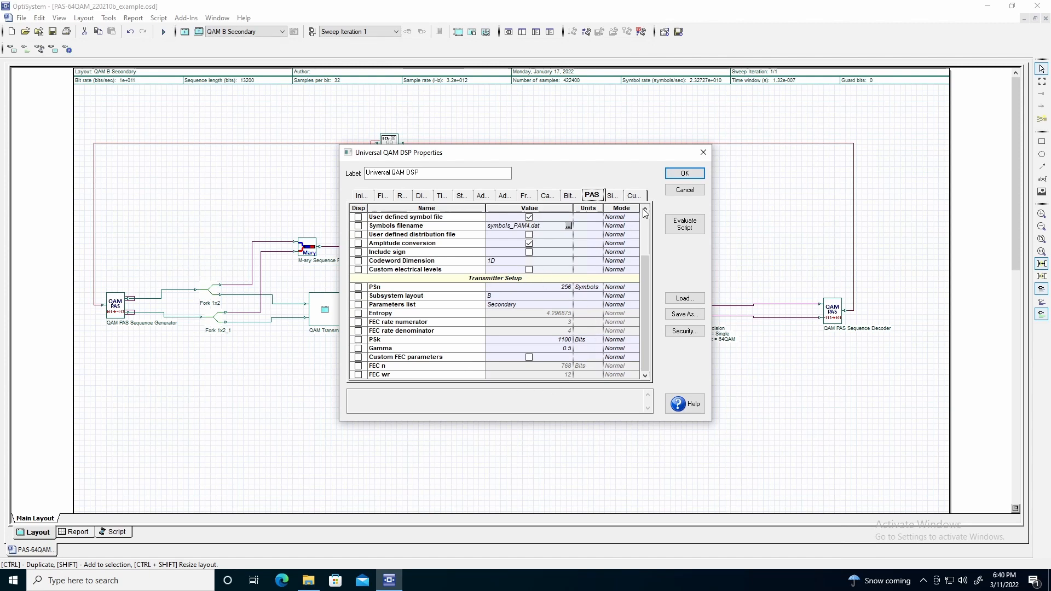
Step: Close the QAM DSP and open the Universal PAS Decision's 64QAM square-constellation properties
click(684, 173)
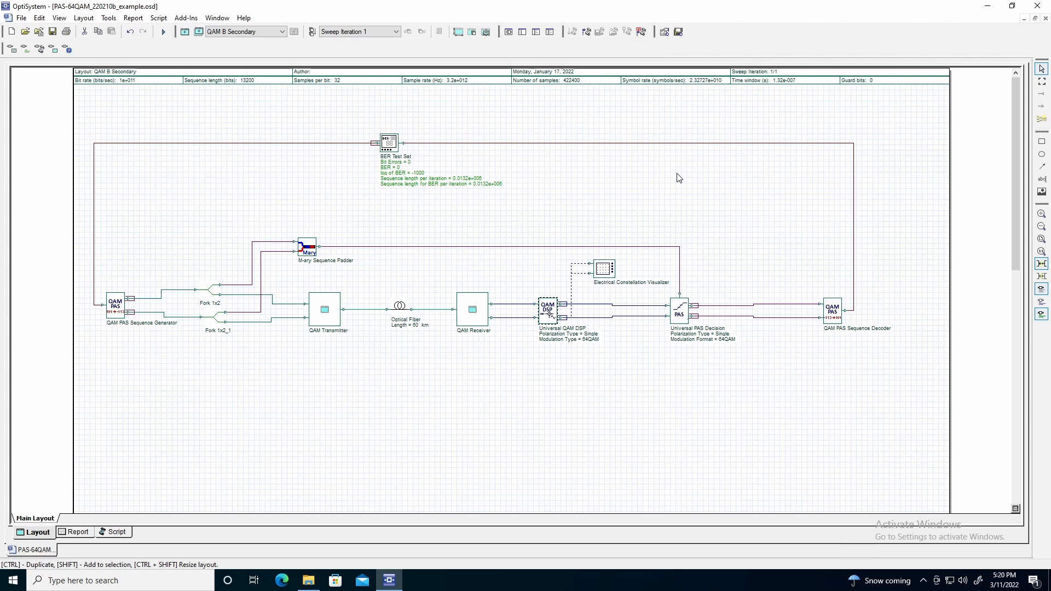
mouse_move(679, 315)
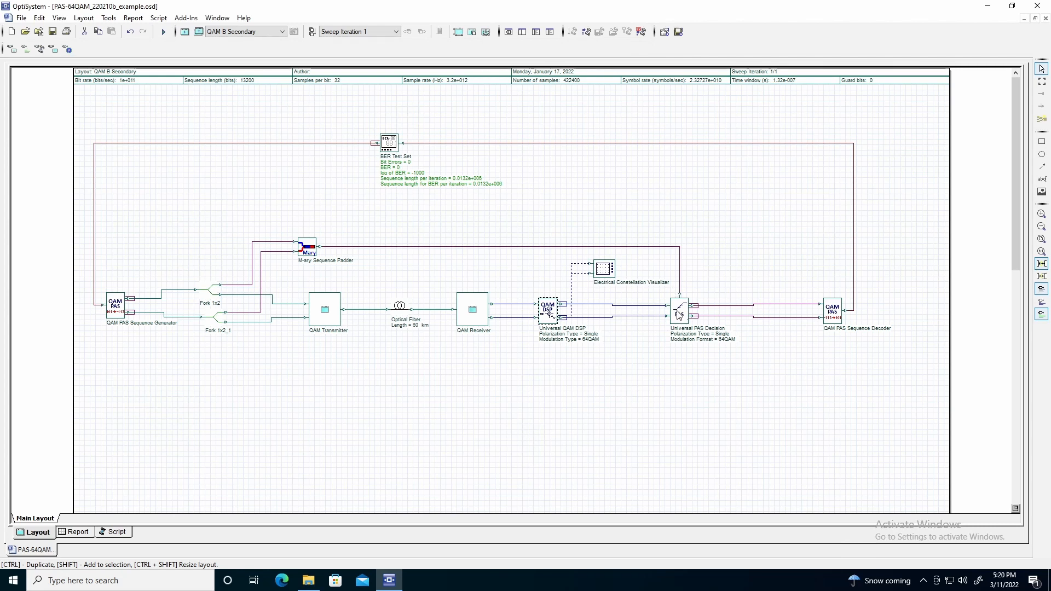
double_click(679, 315)
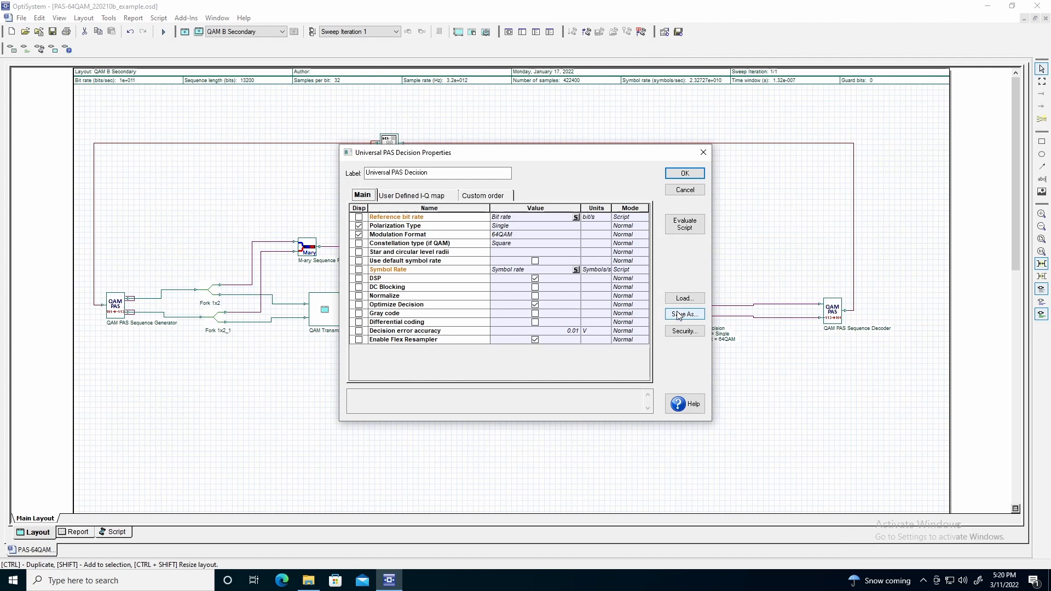
mouse_move(473, 282)
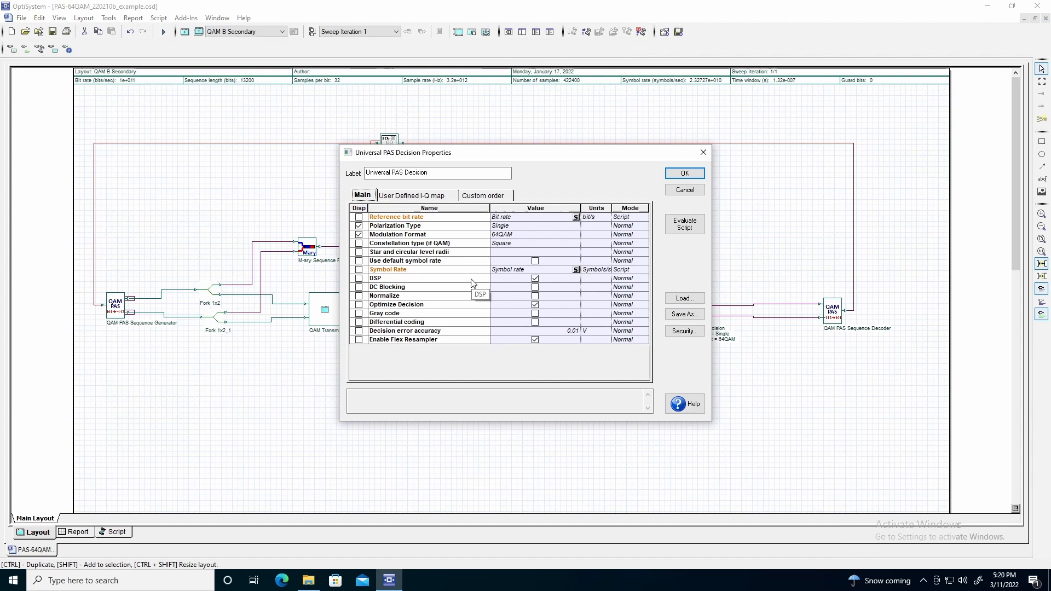
mouse_move(473, 308)
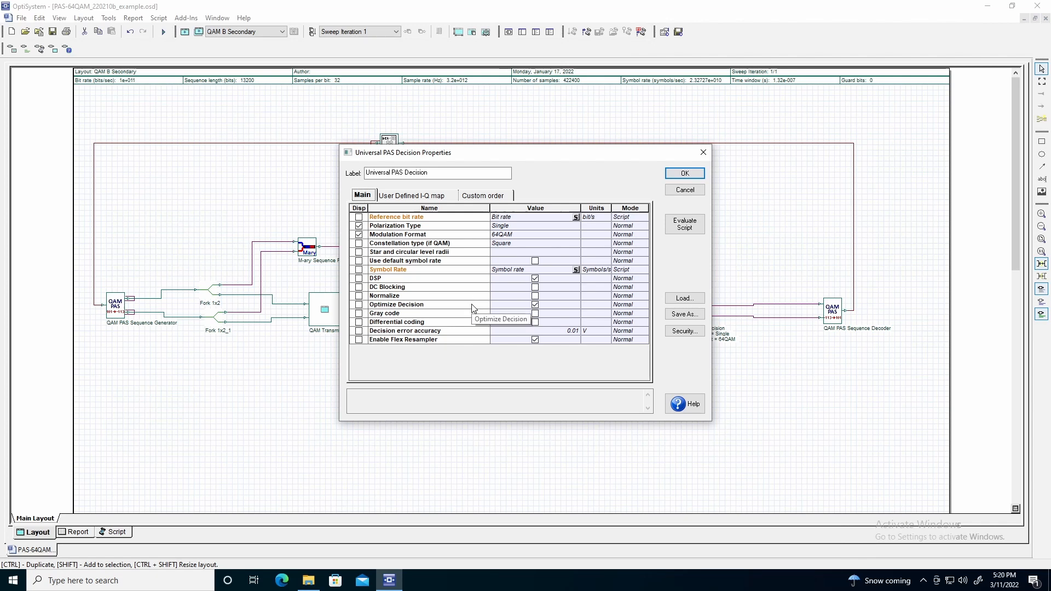
mouse_move(482, 346)
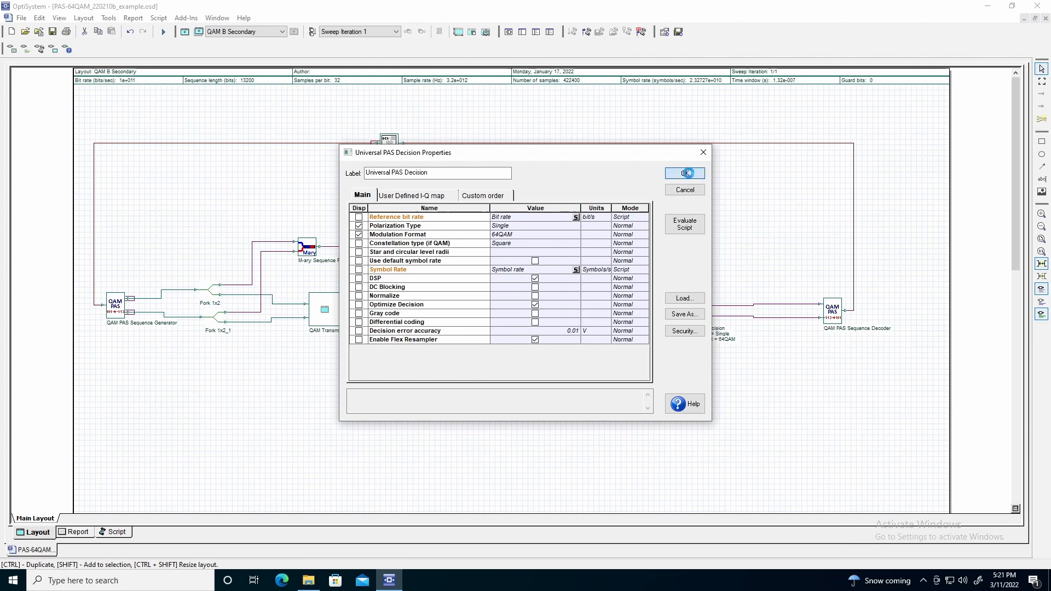
Step: Close the Universal PAS Decision properties, back to the PAS-64QAM schematic
click(684, 173)
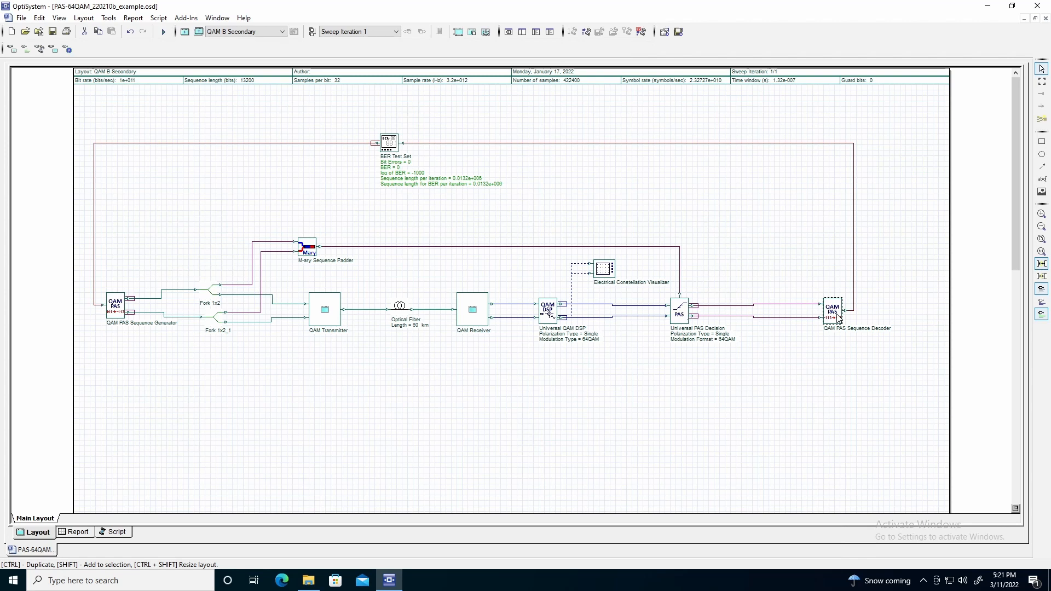
mouse_move(783, 268)
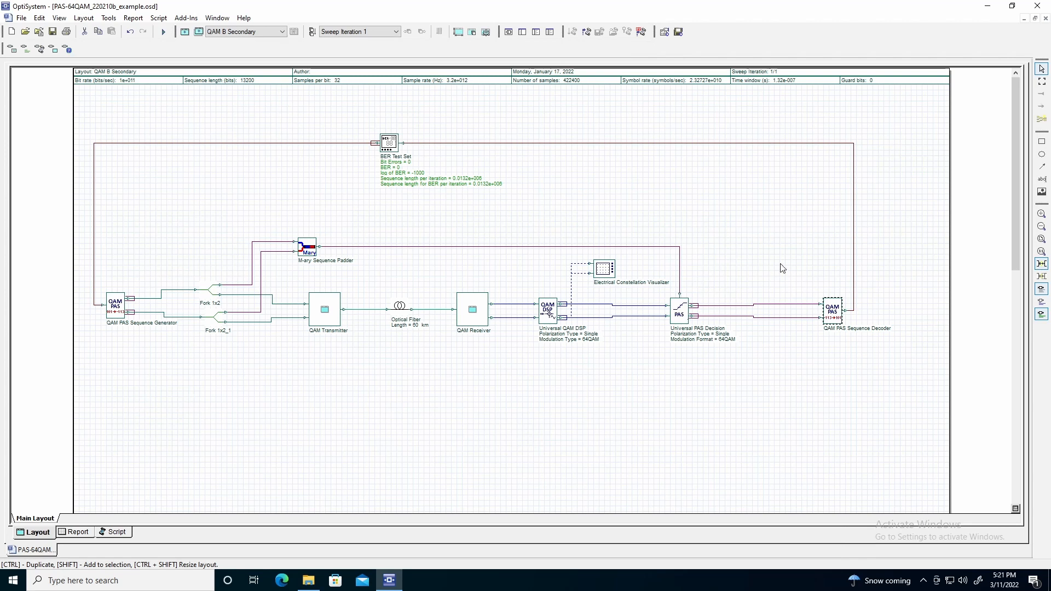
mouse_move(737, 257)
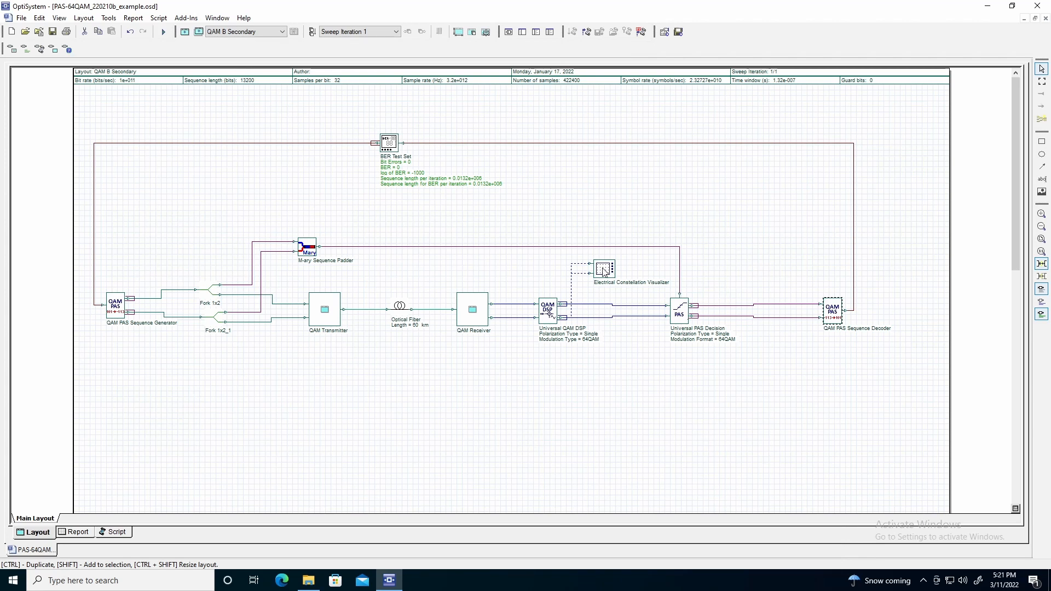
Step: Open the Electrical Constellation Visualizer to see the shaped 64QAM constellation
double_click(602, 269)
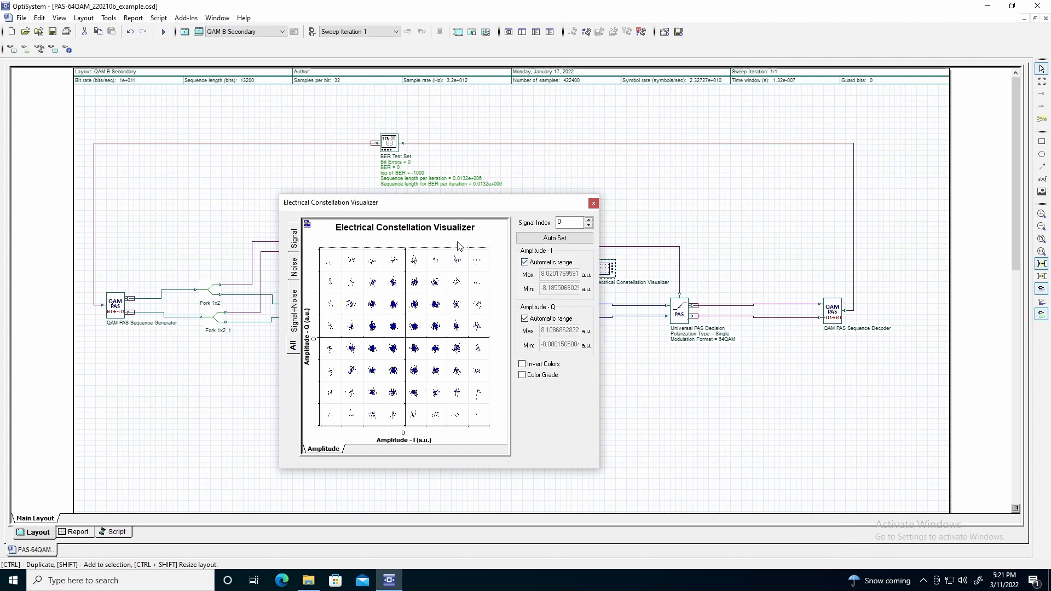
mouse_move(502, 236)
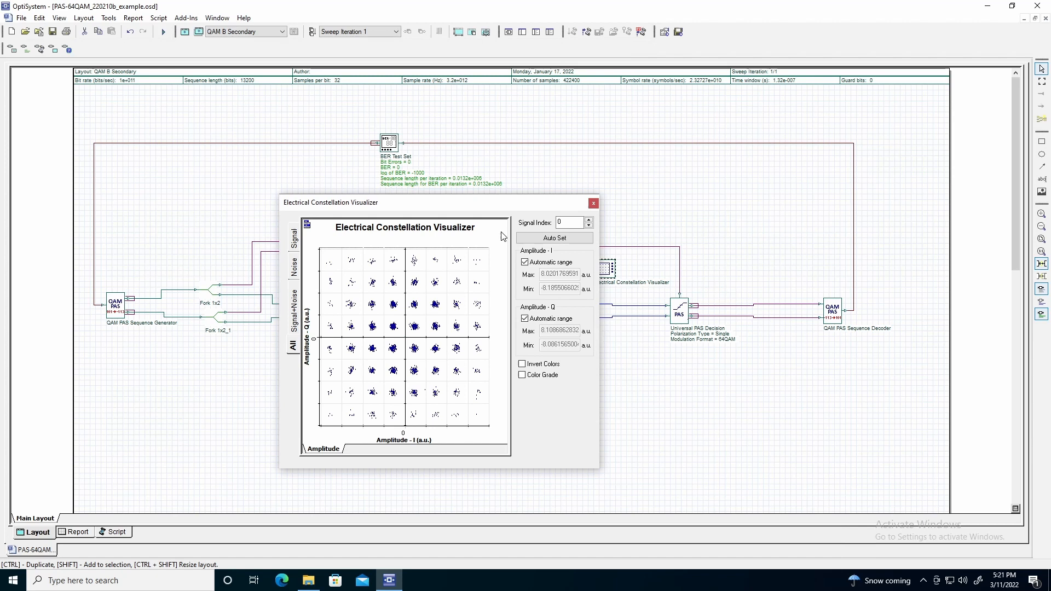
mouse_move(419, 332)
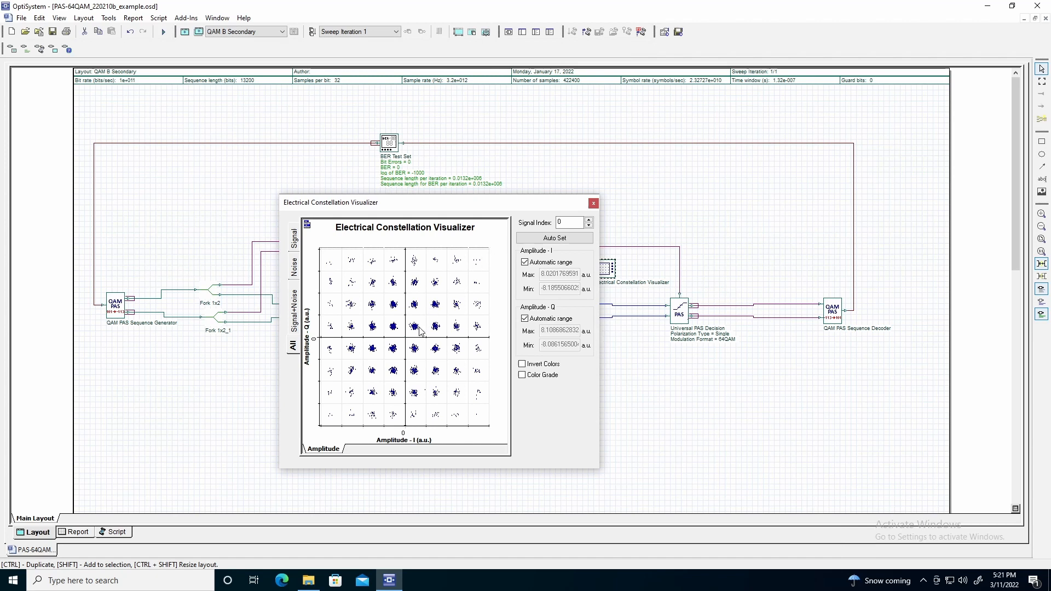
mouse_move(479, 267)
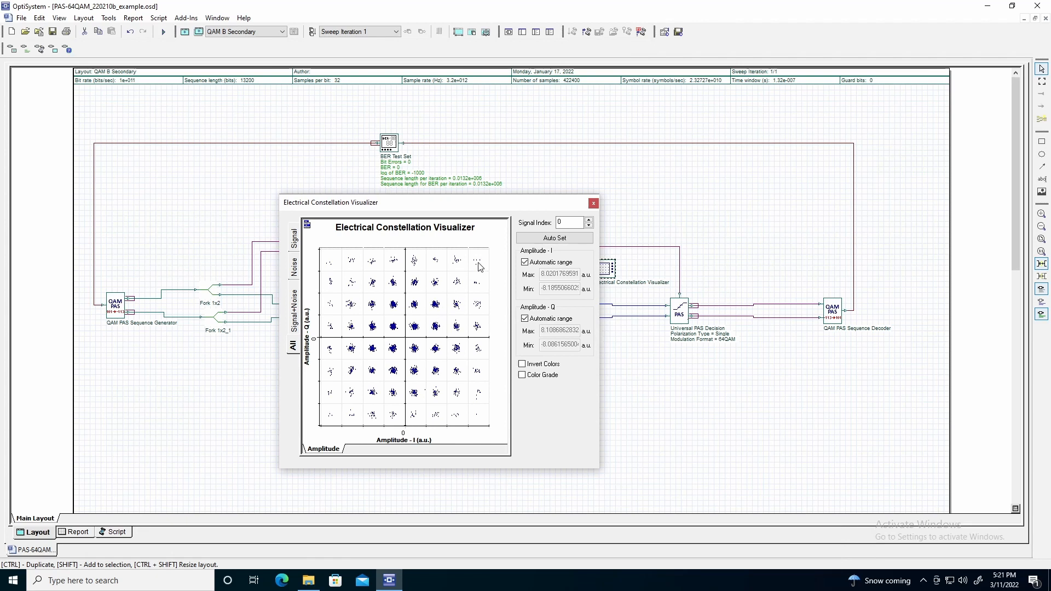